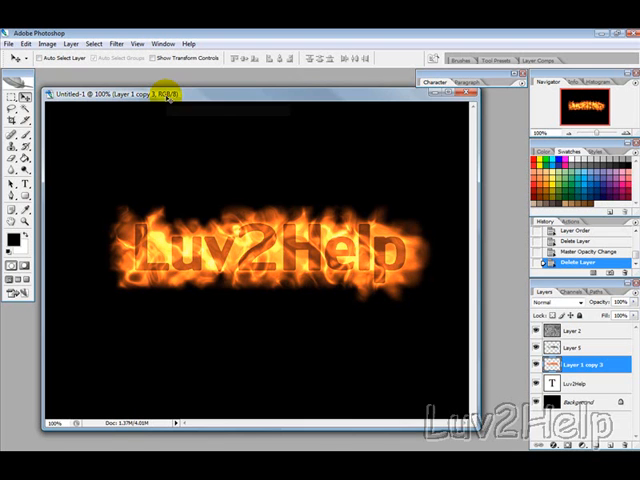
mouse_move(244, 258)
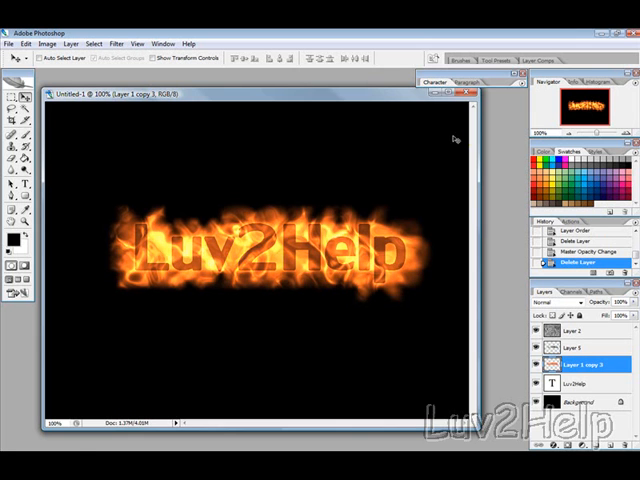
Start a new blank document from the File menu, leaving the finished fiery text.
left_click(12, 44)
type("8")
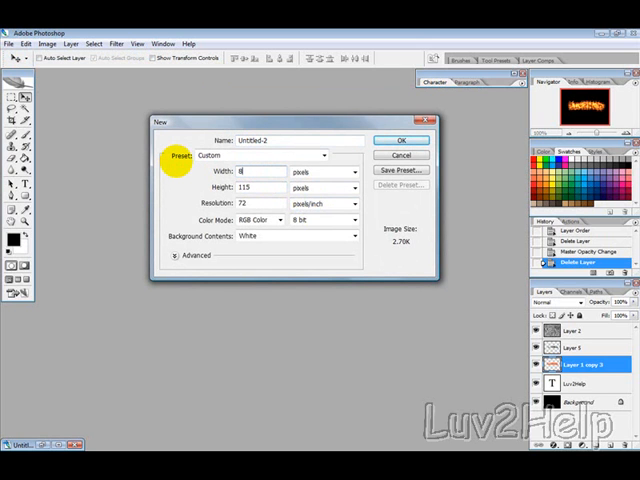
Confirm the new document, fill the canvas black and type 'Luv2Help' in orange.
left_click(398, 140)
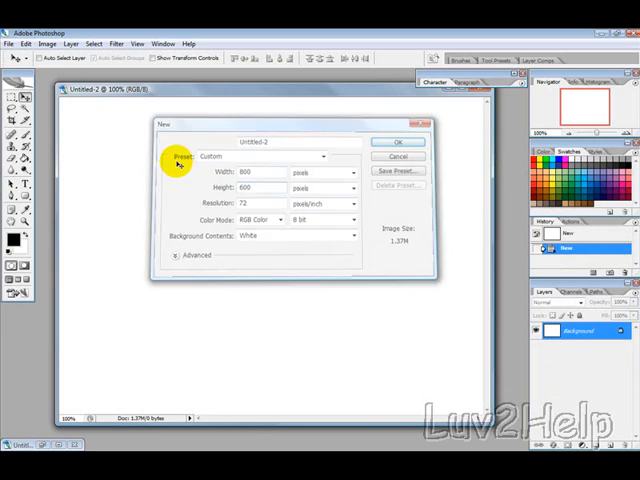
left_click(396, 140)
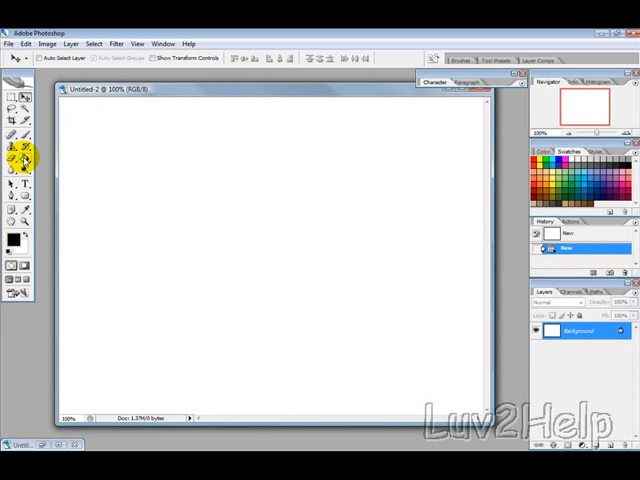
left_click(270, 240)
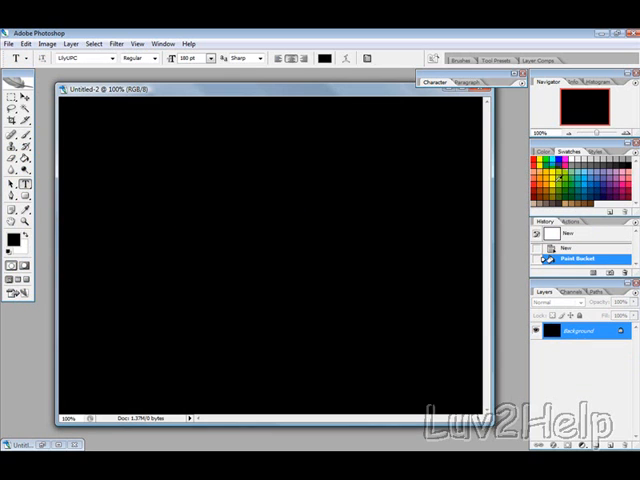
mouse_move(90, 44)
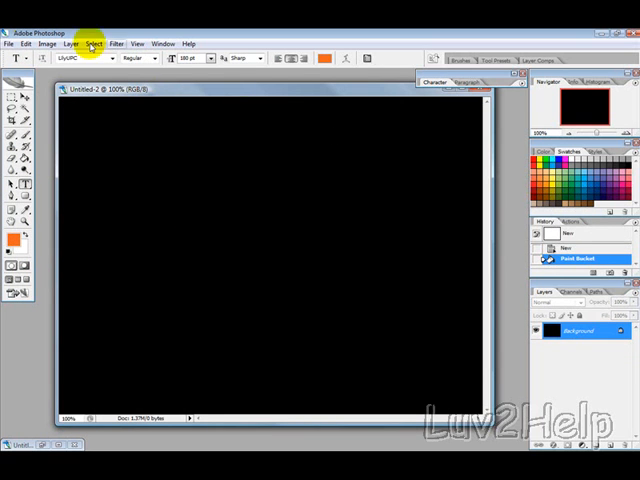
mouse_move(300, 244)
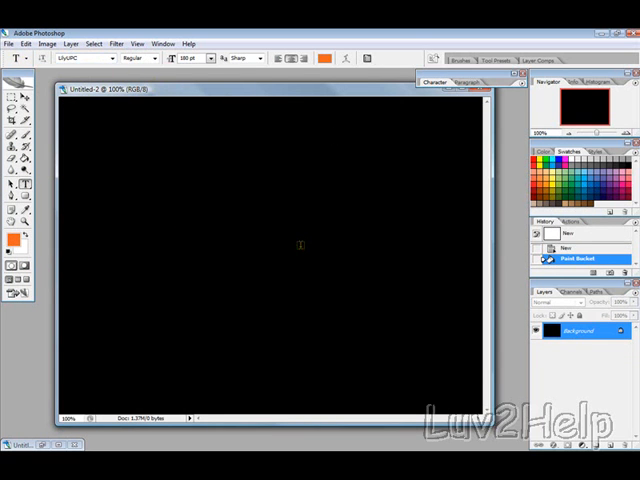
type("Lu")
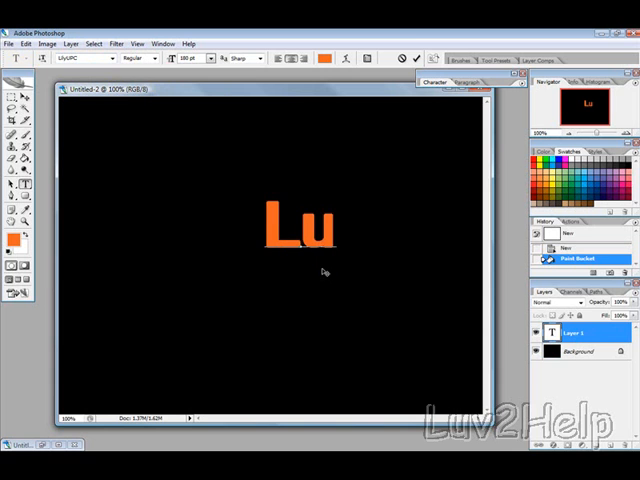
type("v2Help")
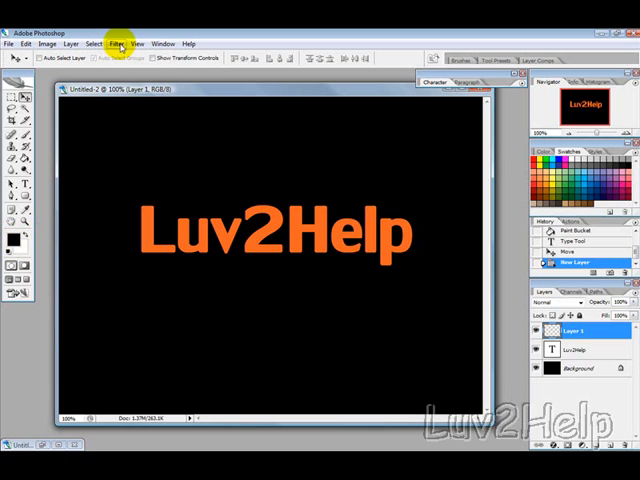
Render Difference Clouds on a new layer, chrome them and blend the layer into the text.
left_click(116, 44)
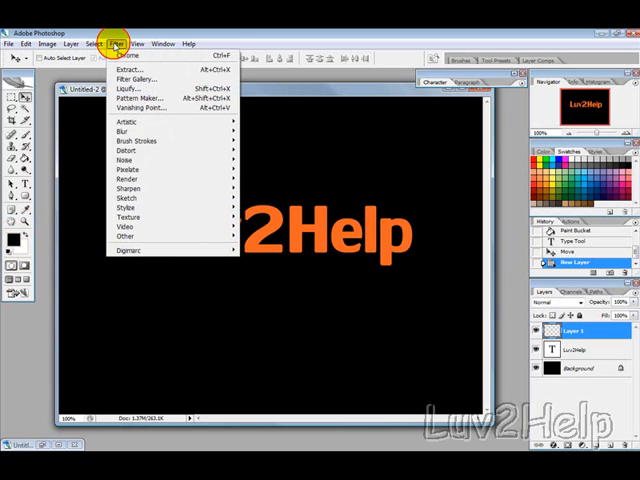
mouse_move(128, 178)
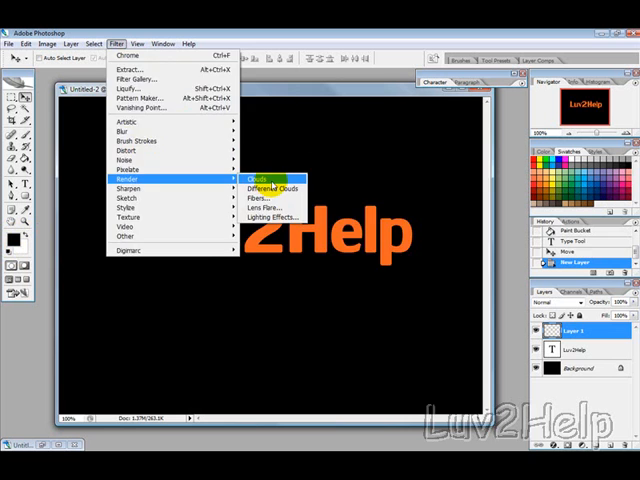
left_click(256, 178)
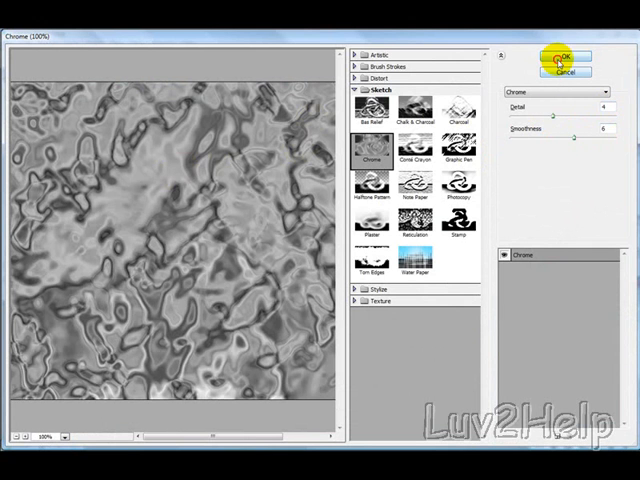
left_click(566, 58)
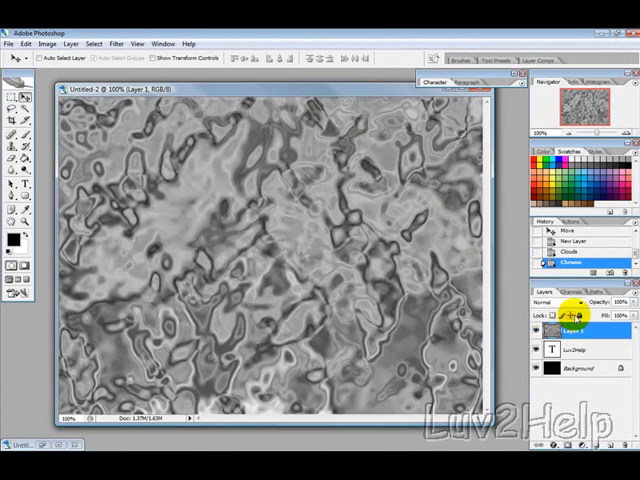
left_click(548, 300)
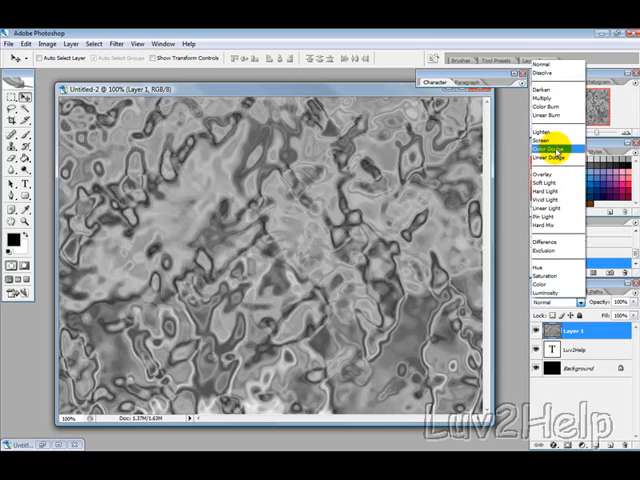
left_click(552, 152)
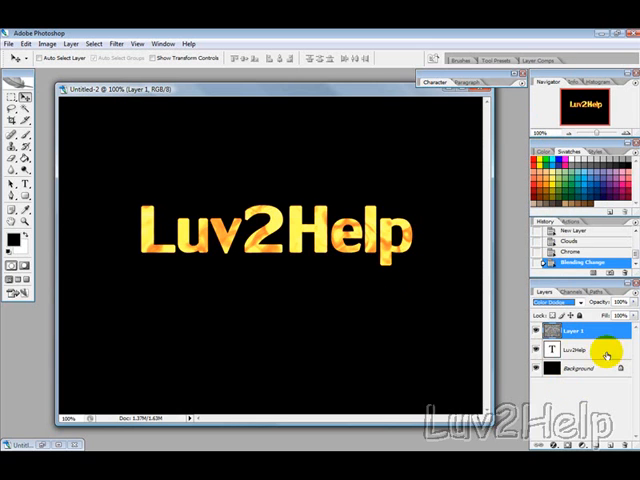
Select the golden text layer and duplicate it several times.
left_click(576, 348)
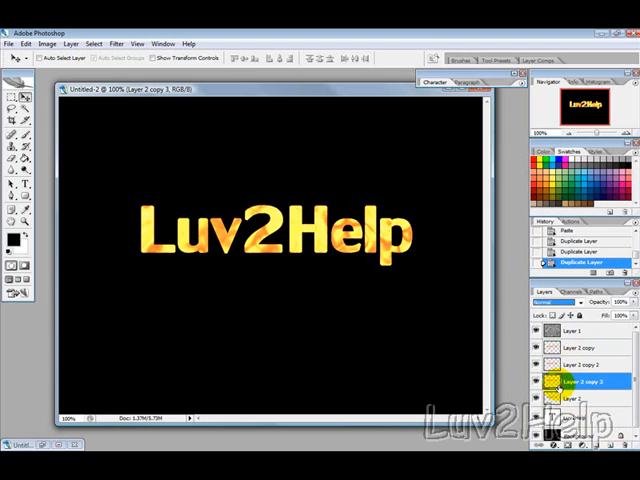
Motion-blur three text copies at 0°, 45° and -45° to form flame streaks.
left_click(116, 44)
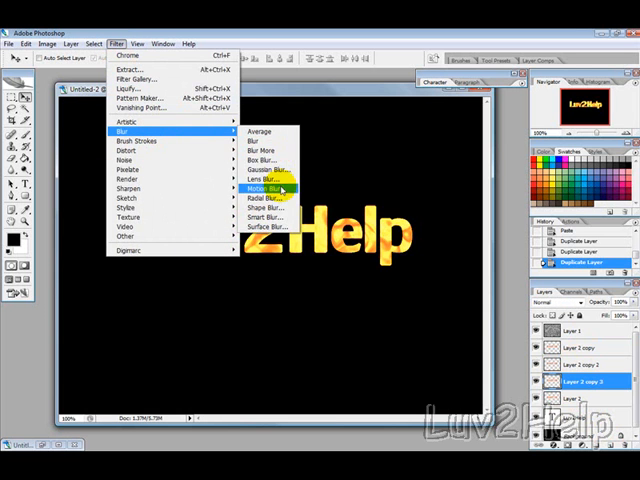
left_click(262, 186)
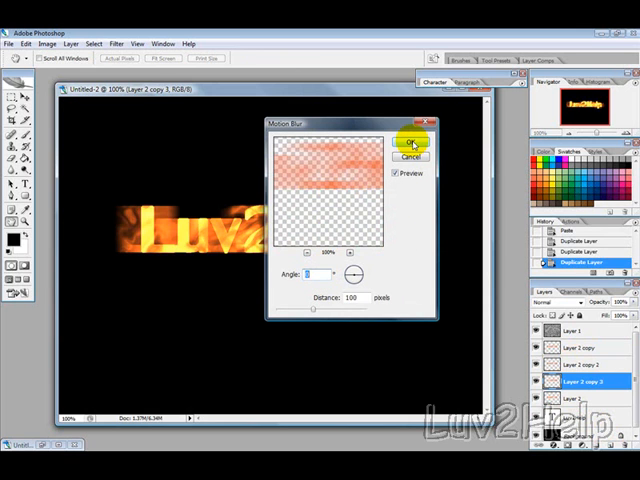
left_click(412, 142)
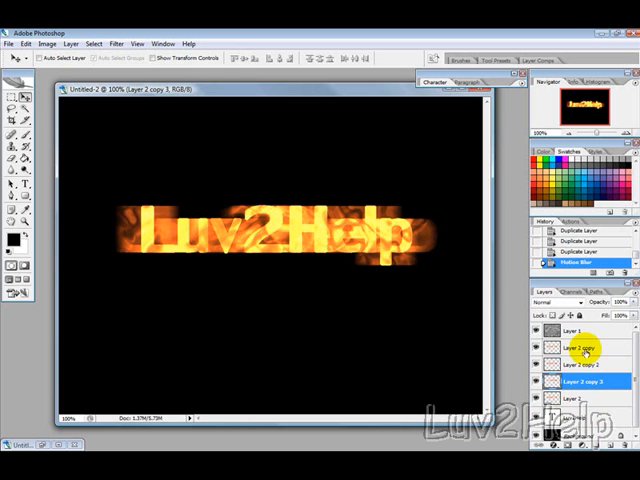
left_click(580, 352)
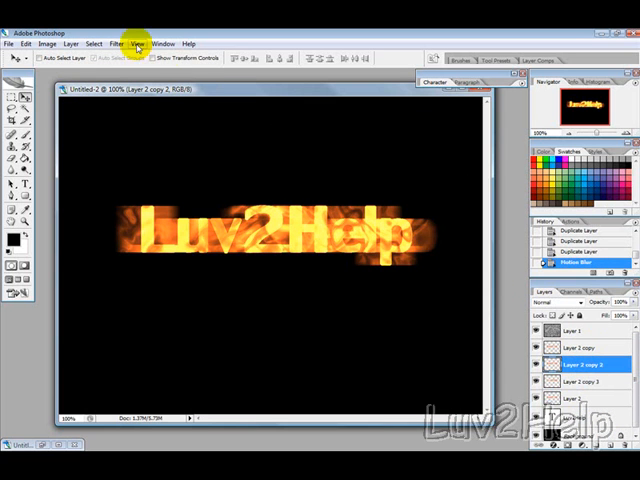
left_click(114, 44)
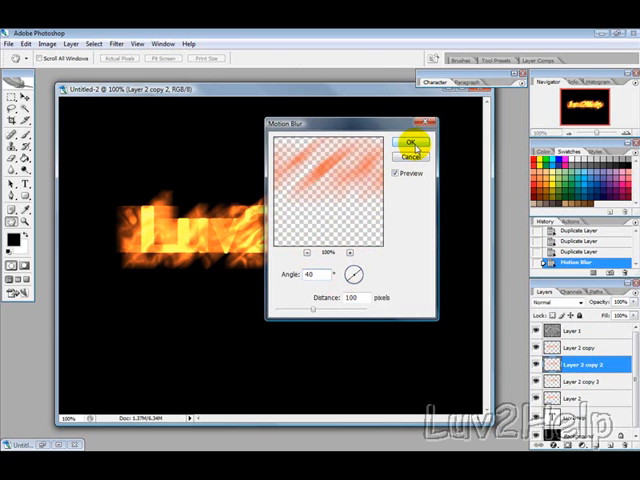
left_click(410, 140)
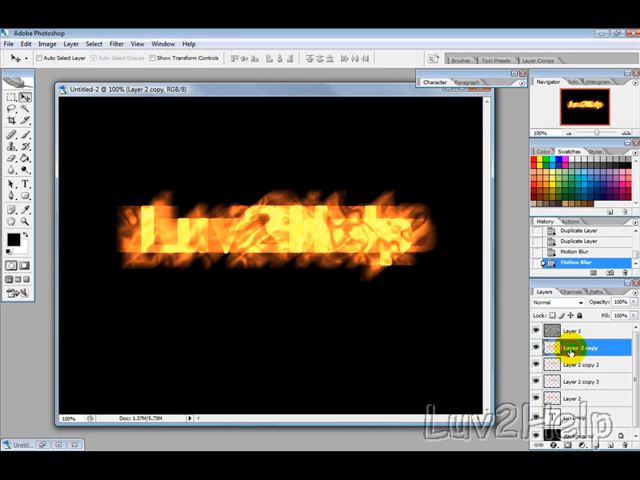
left_click(114, 44)
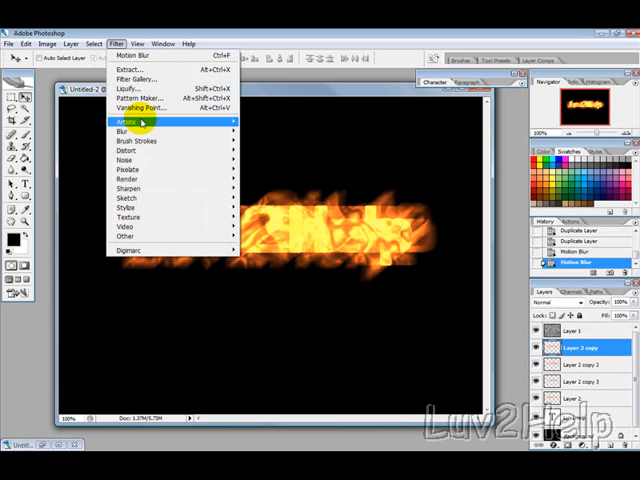
mouse_move(124, 136)
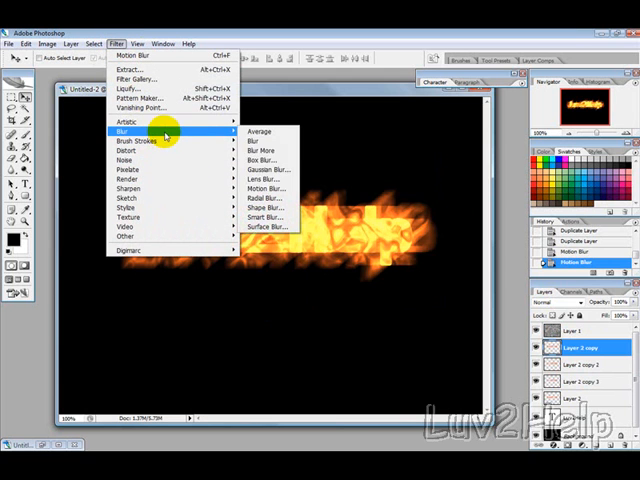
left_click(266, 188)
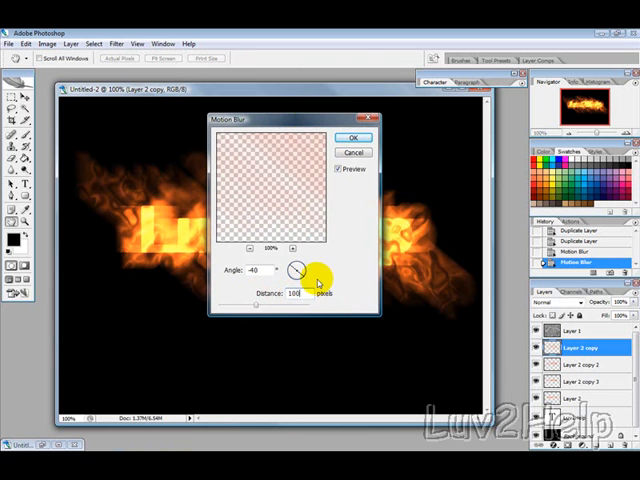
left_click(352, 136)
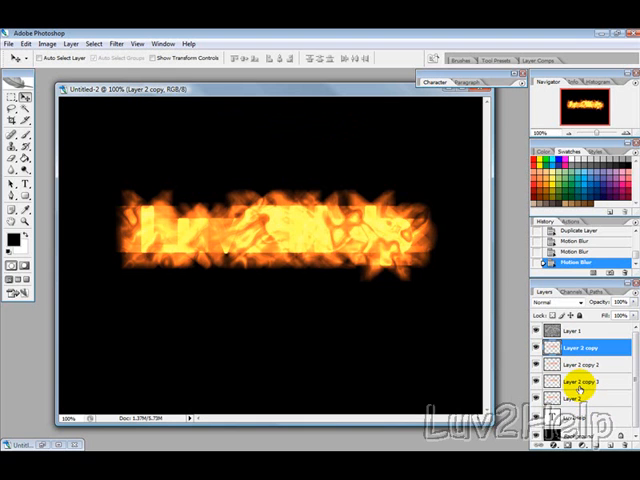
Merge the streaked copies into one layer and soften it with a Gaussian blur of radius about 5.
left_click(576, 348)
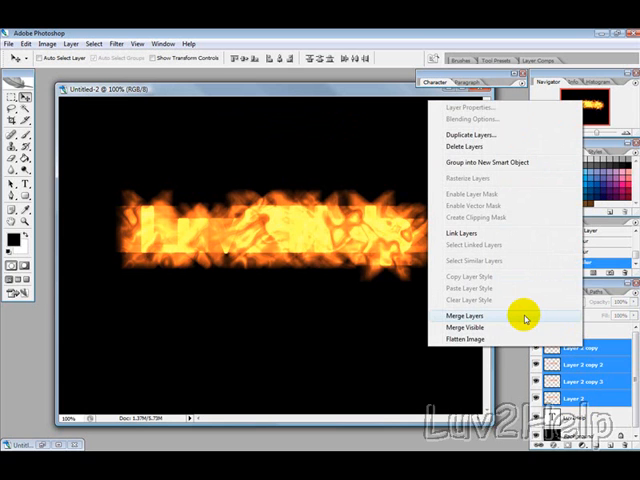
left_click(468, 316)
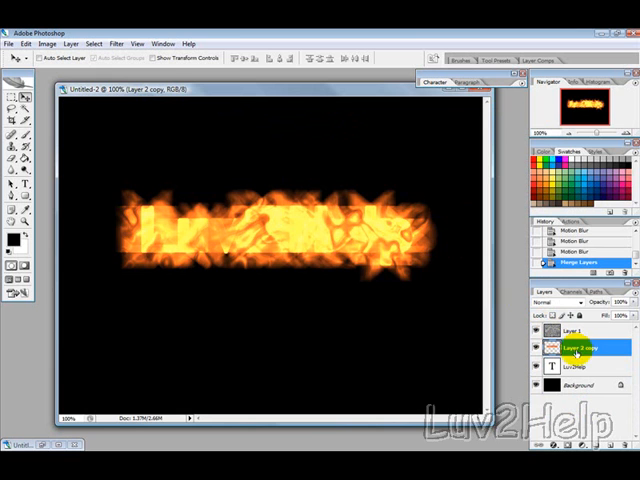
left_click(114, 44)
type("3.1")
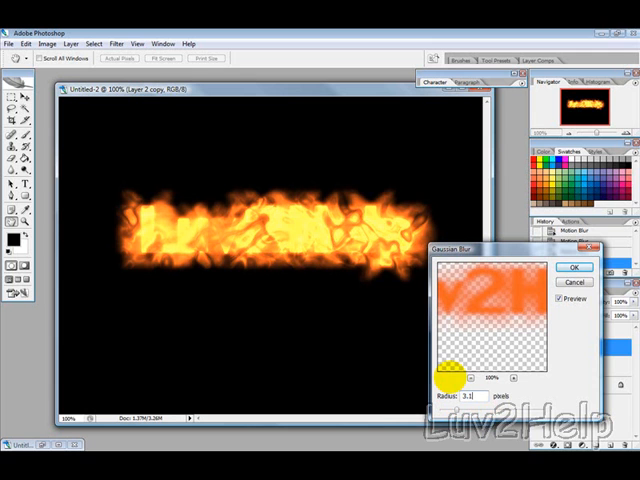
left_click(586, 266)
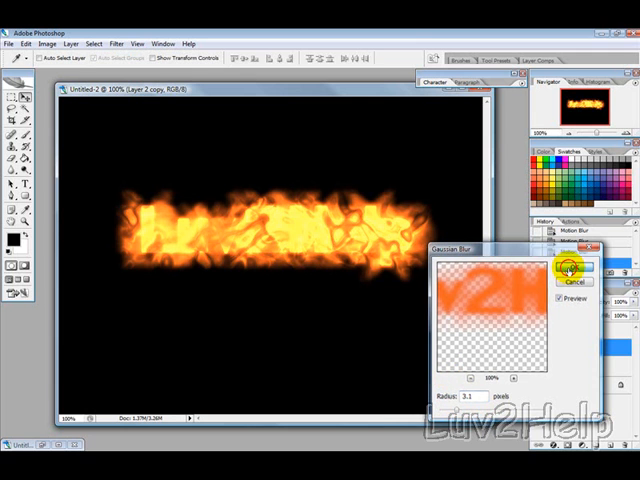
left_click(568, 266)
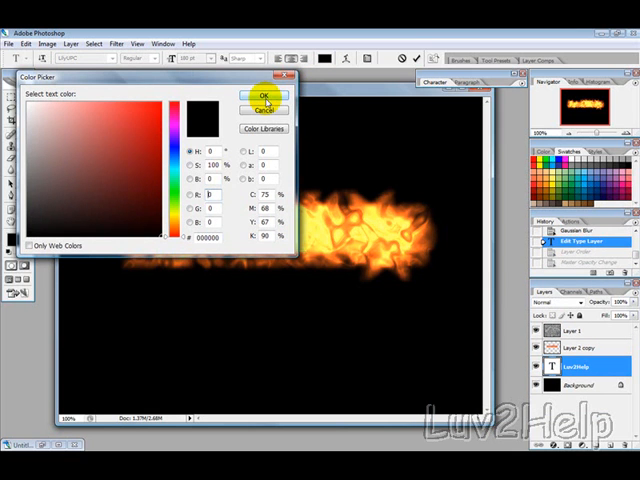
Set the type colour to black and add 'Luv2Help' over the blurred flames.
left_click(262, 96)
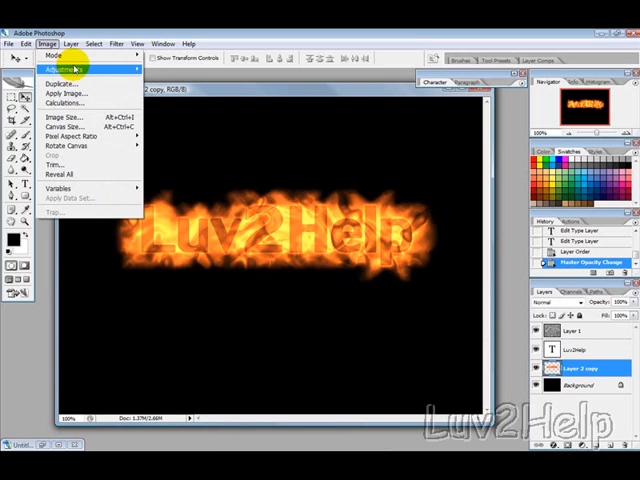
Colorize with Hue/Saturation to shift the flames from orange to purple.
left_click(64, 72)
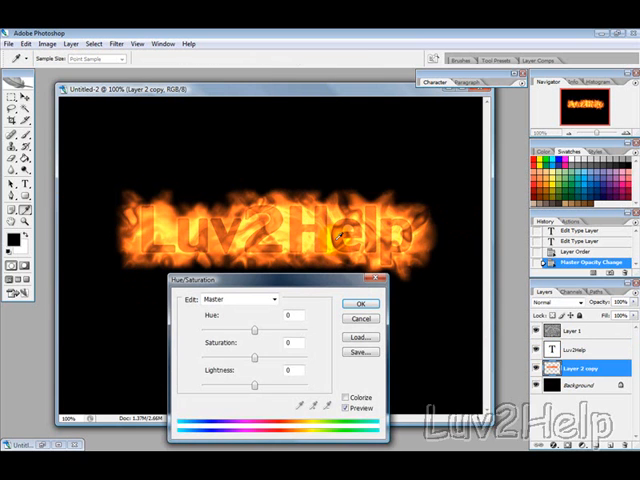
left_click(348, 396)
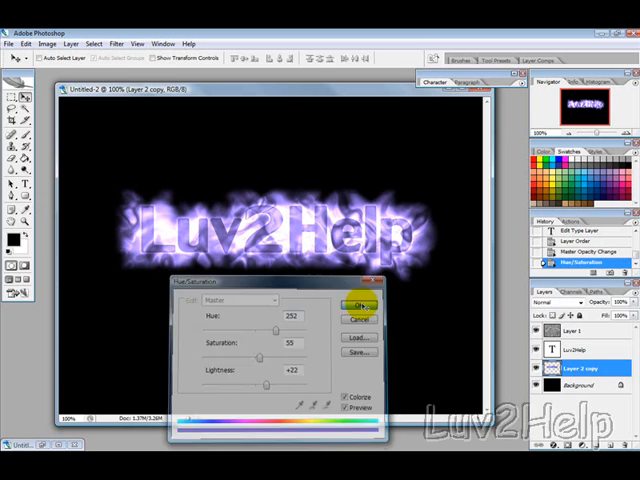
left_click(358, 304)
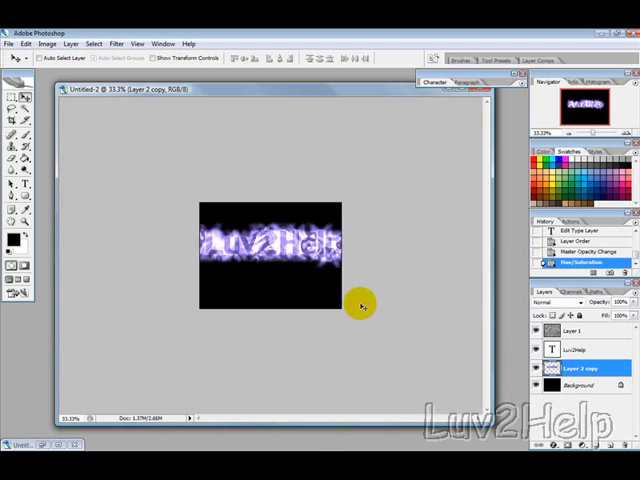